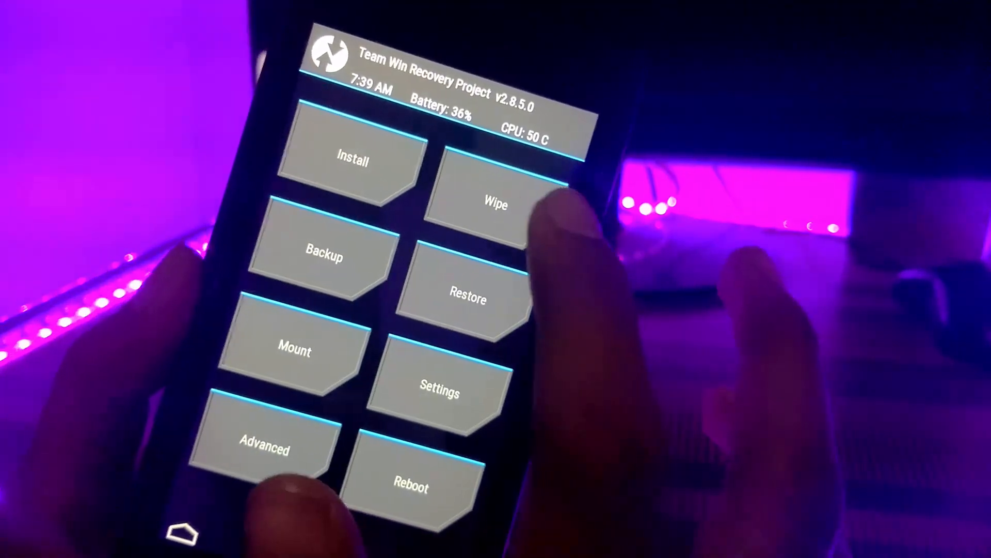
Step: Advanced-wipe Dalvik Cache, Cache, System and Data, keeping internal storage intact
left_click(497, 203)
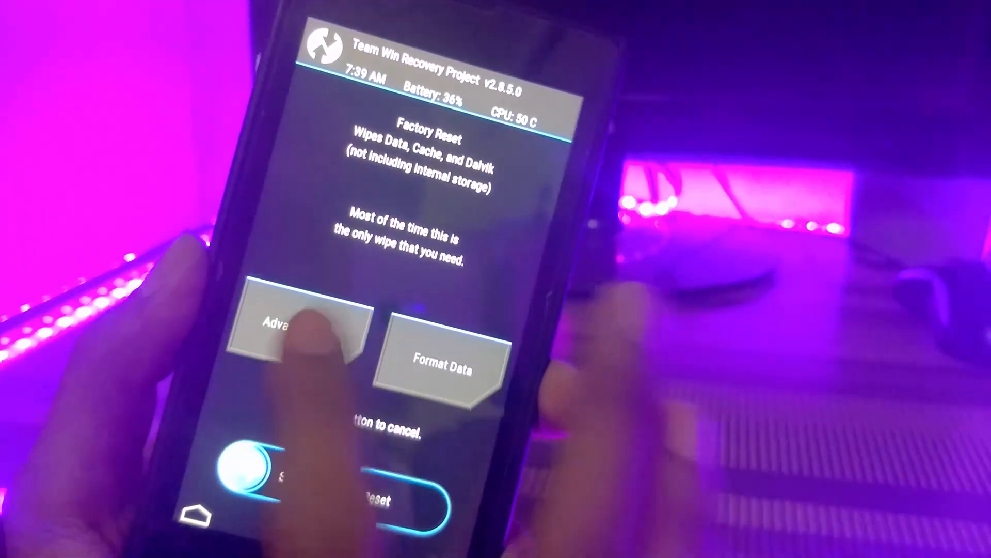
left_click(303, 329)
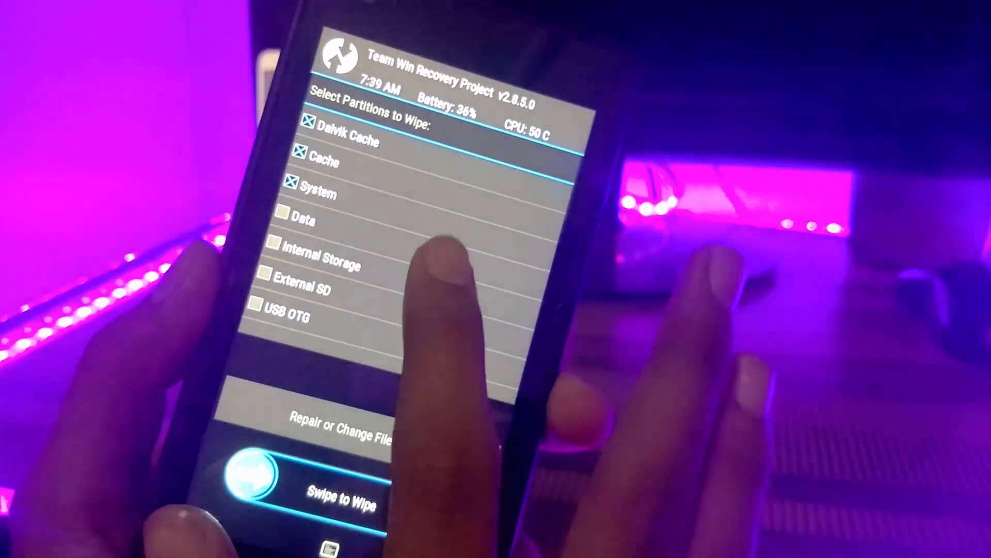
left_click(277, 227)
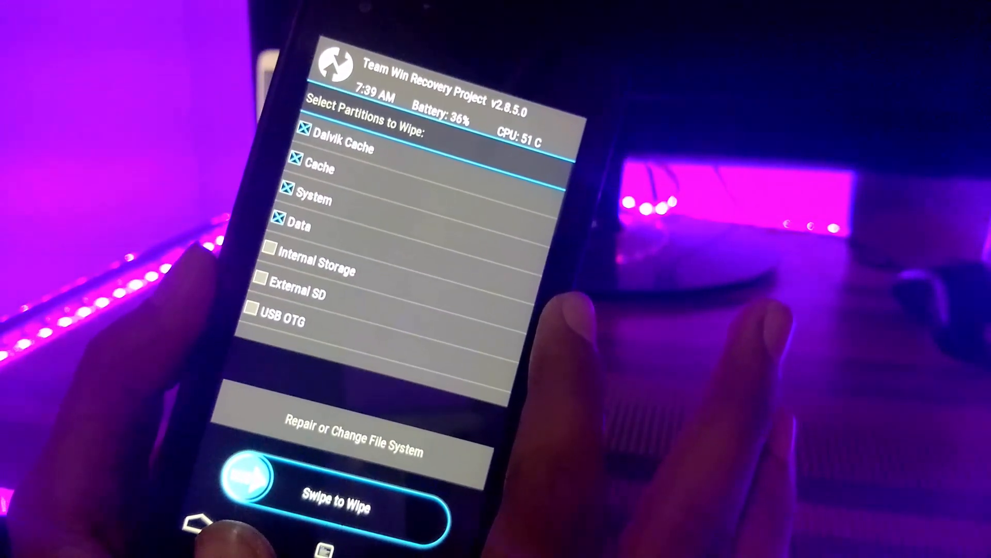
left_click_drag(247, 477, 411, 496)
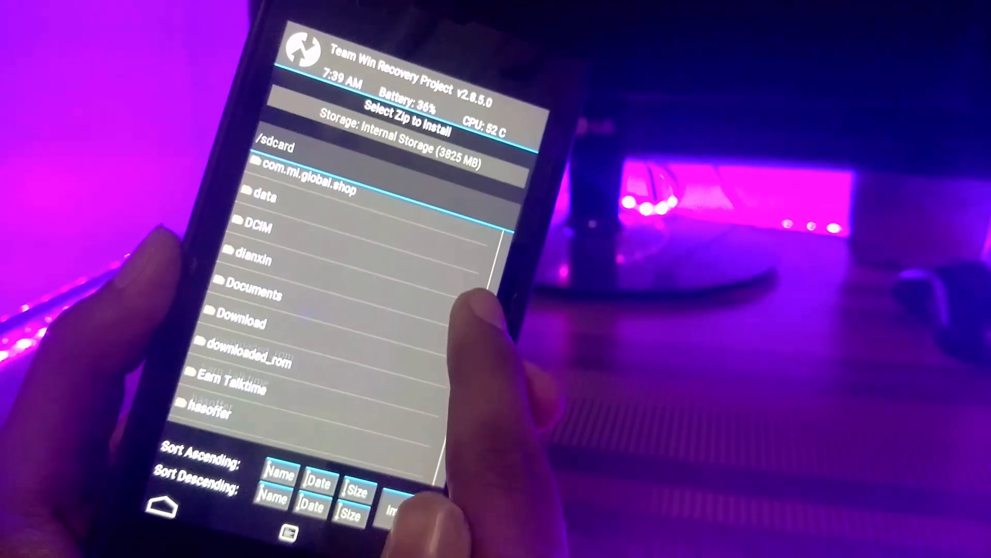
Step: Flash miui_HM1SWC_6.6.16_fad8814440_4.4.zip from /external_sd/Downloads, which fails with an updater-binary error
scroll("down", 3)
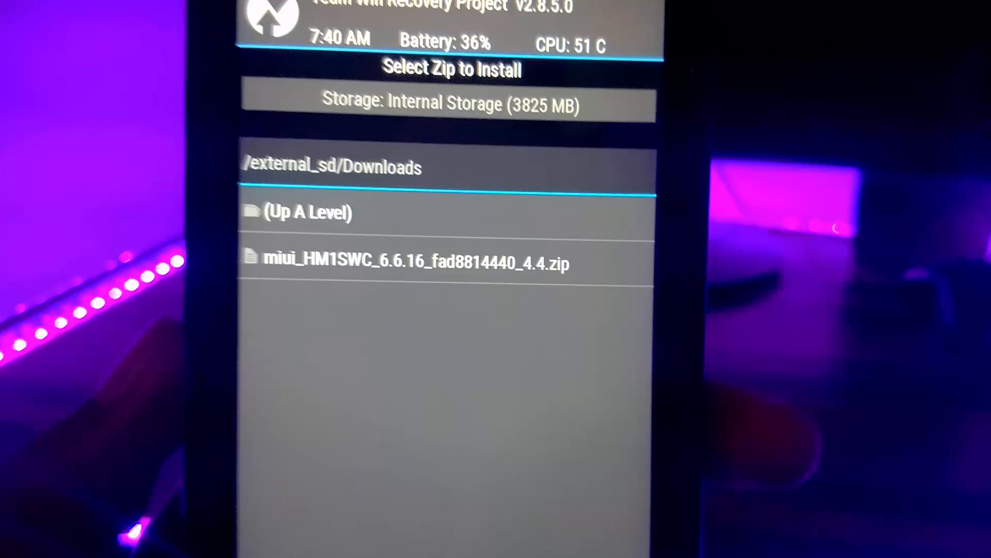
left_click(415, 263)
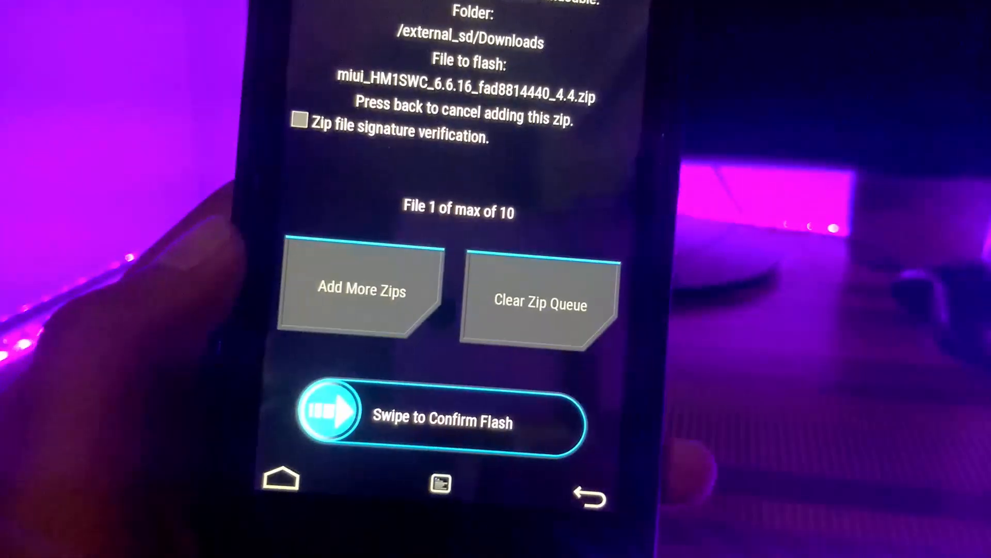
left_click_drag(329, 422, 569, 423)
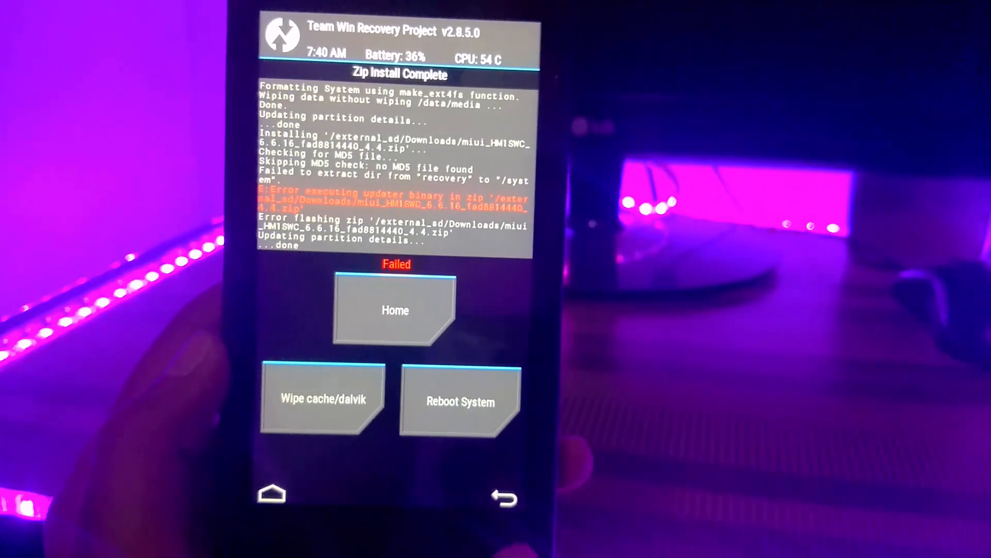
Step: Leave the failed install and return to the installer's /external_sd/Downloads folder
left_click(395, 310)
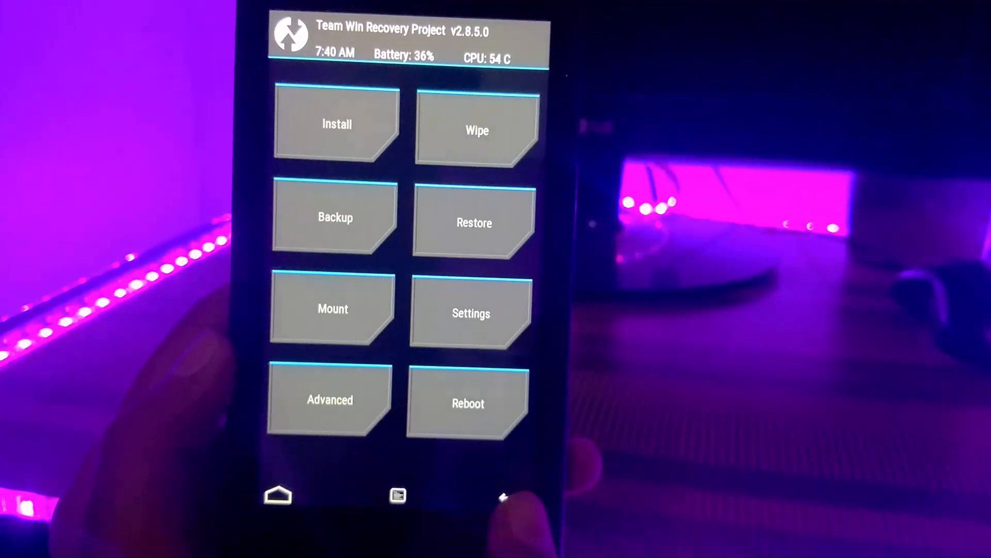
left_click(329, 399)
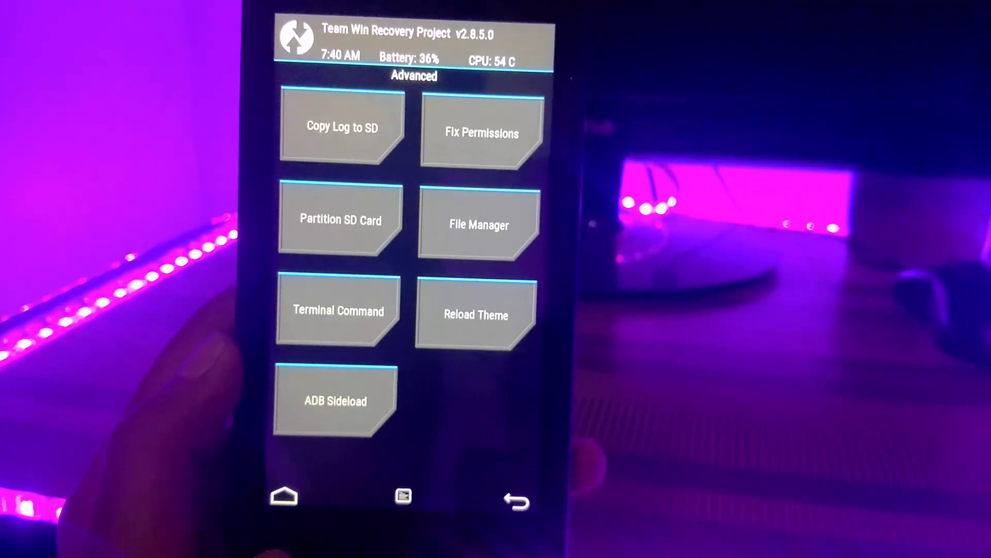
left_click(482, 133)
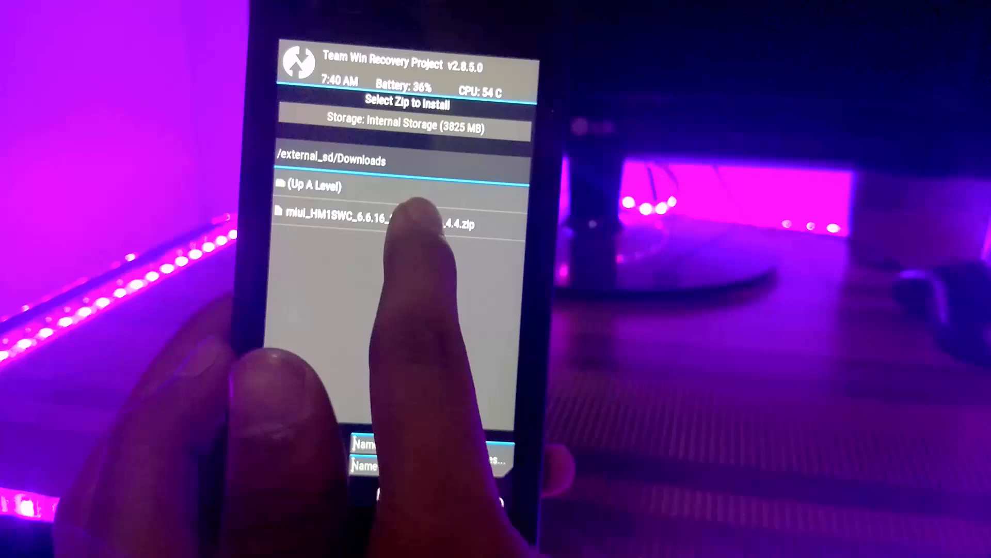
left_click(379, 223)
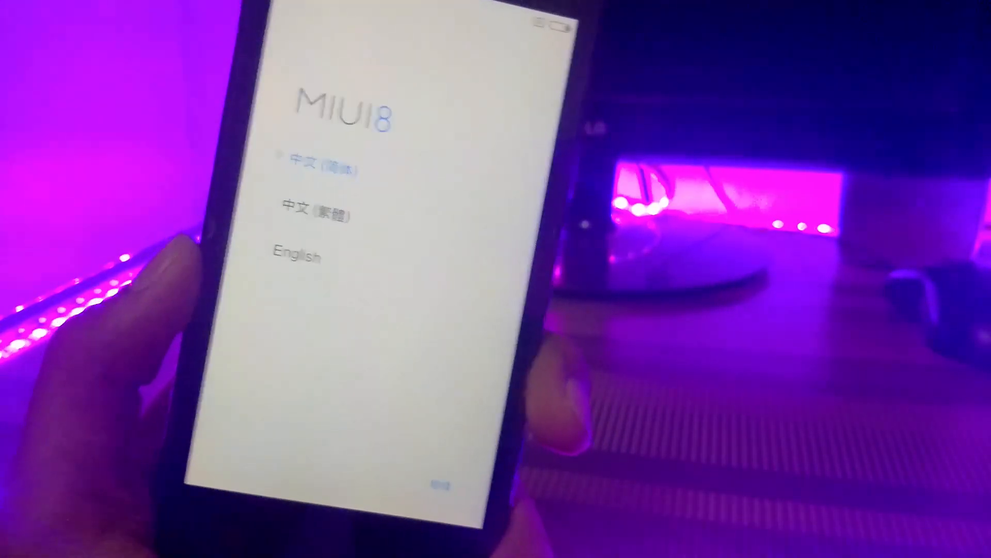
Step: Choose English, accept the terms, and continue MIUI 8 setup to network connection
left_click(296, 256)
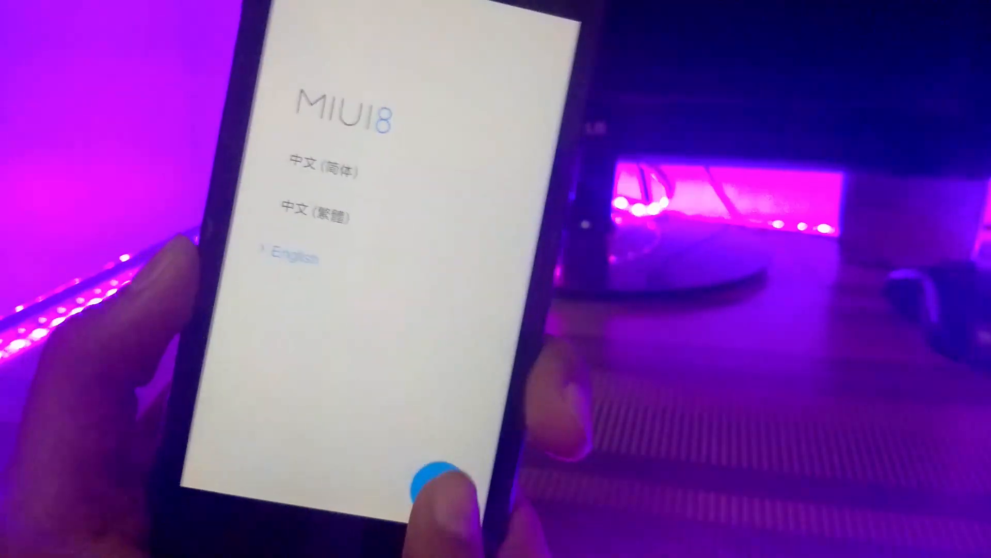
left_click(431, 468)
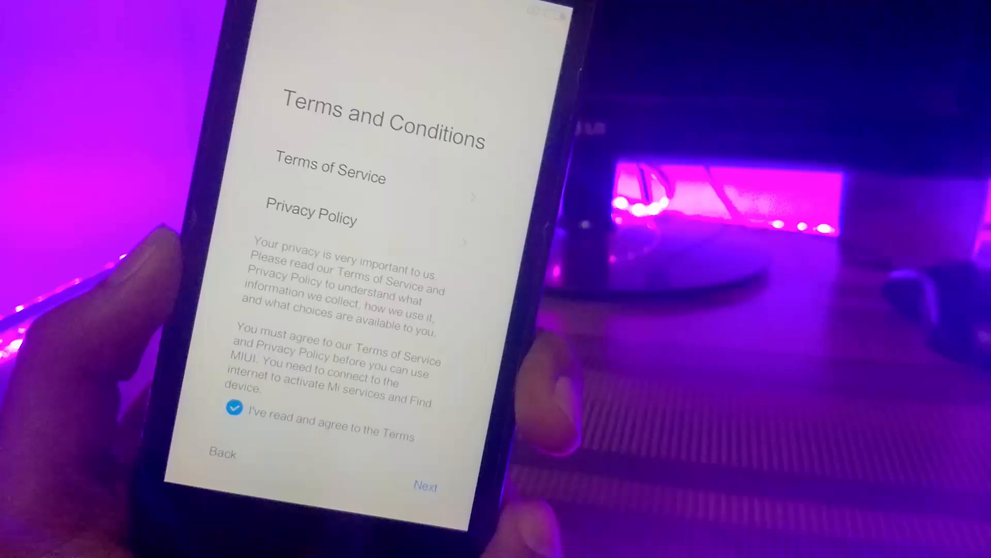
left_click(425, 485)
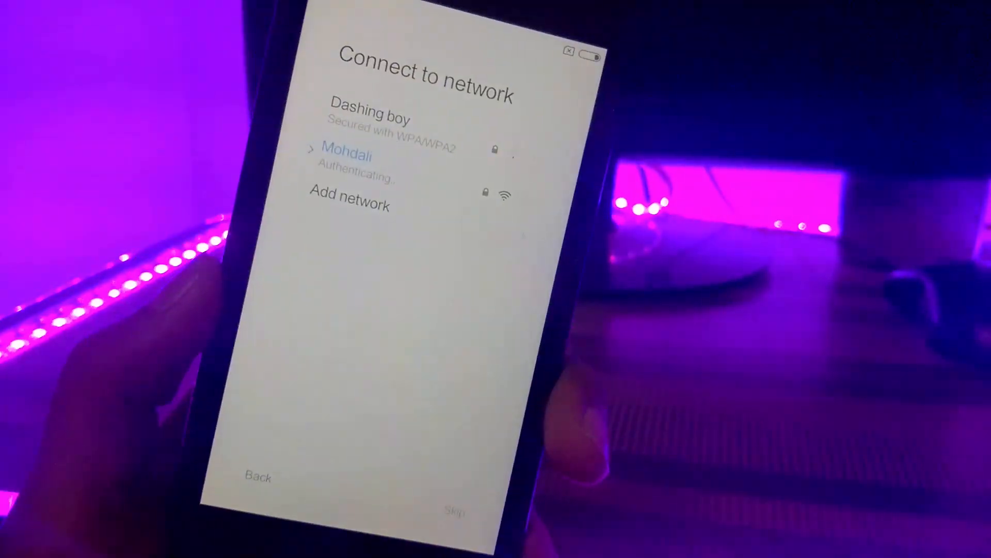